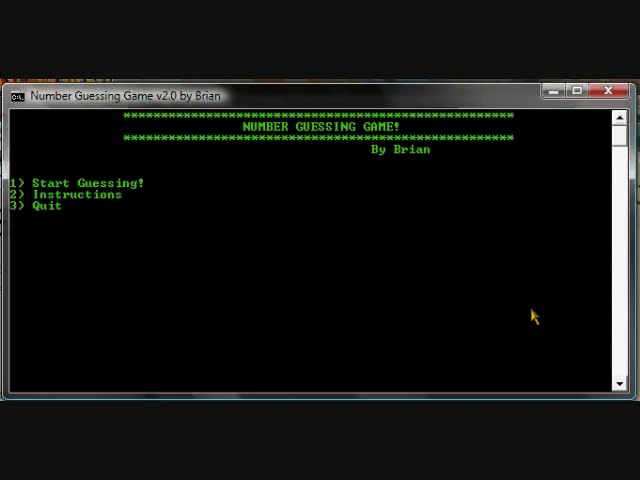
Read the Instructions screen (option 2) and return to the main menu.
{"action": "type", "text": "2"}
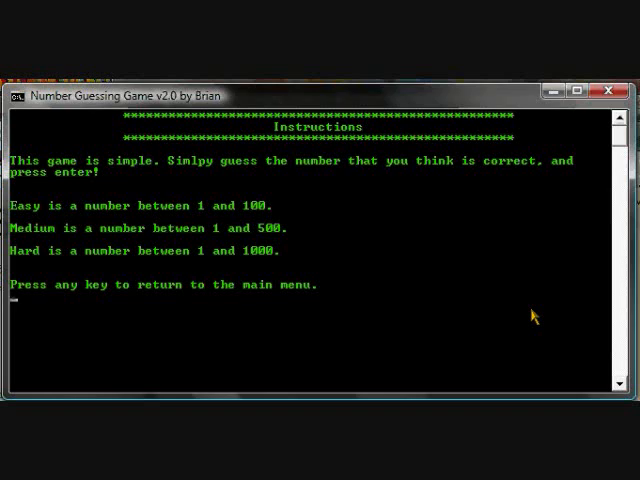
{"action": "key", "text": "enter"}
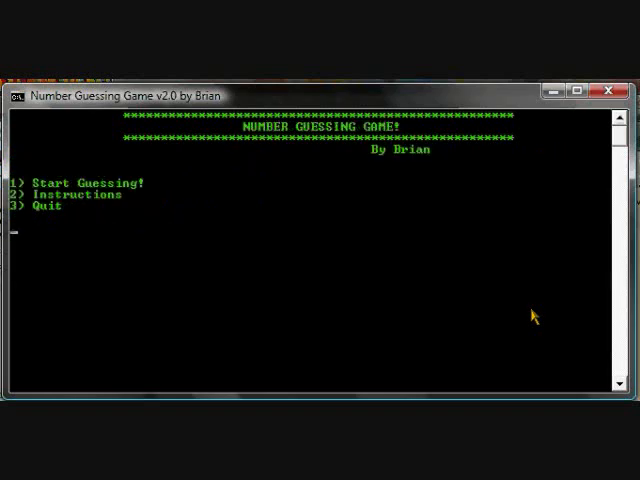
Choose Start Guessing and the Easy level for a 1–100 round.
{"action": "type", "text": "1"}
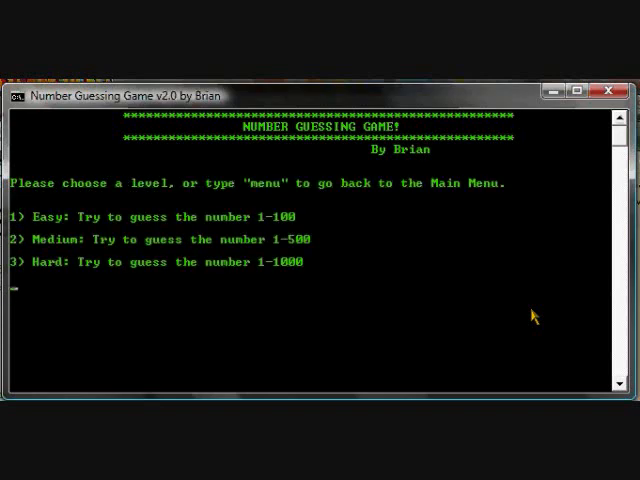
{"action": "mouse_move", "coordinate": [392, 248]}
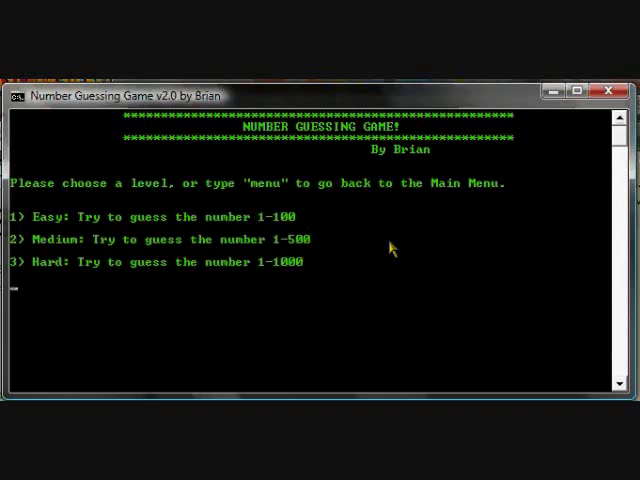
{"action": "type", "text": "mu"}
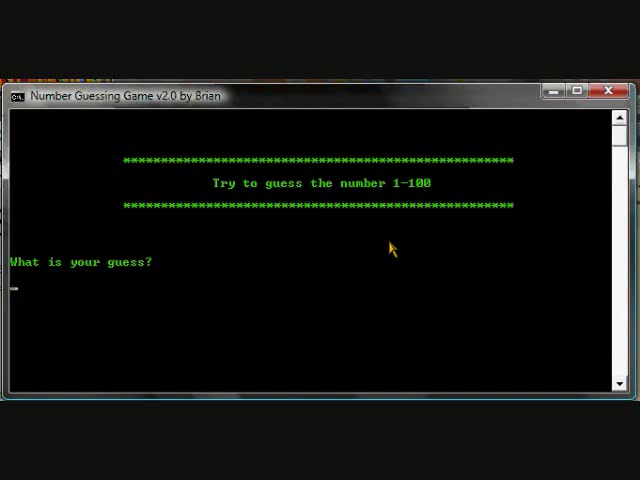
Guess 50 then 25, following the hints down to the secret number 6.
{"action": "type", "text": "50"}
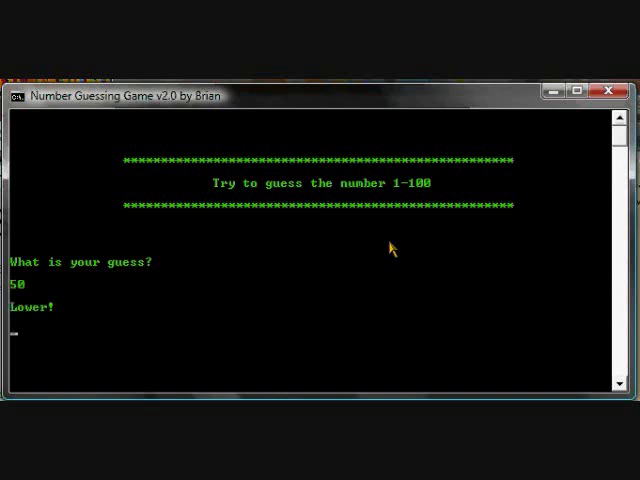
{"action": "type", "text": "25"}
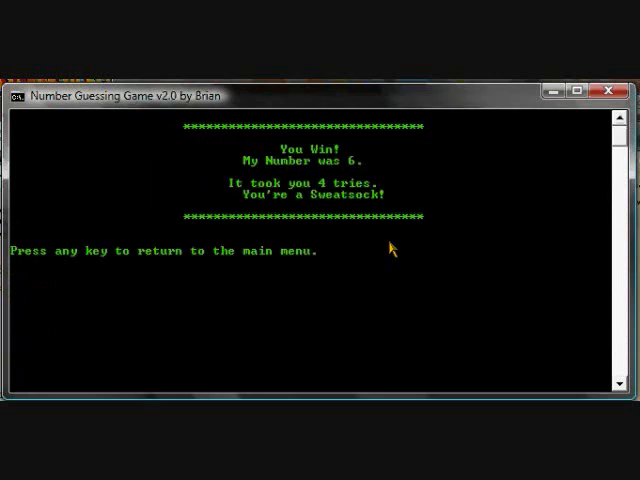
{"action": "mouse_move", "coordinate": [312, 172]}
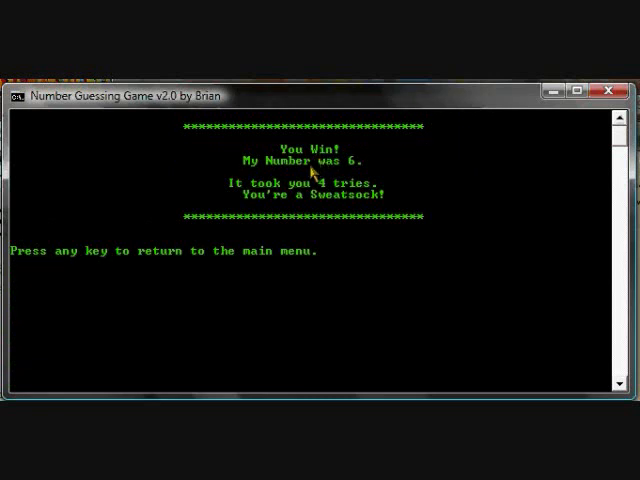
{"action": "mouse_move", "coordinate": [404, 280]}
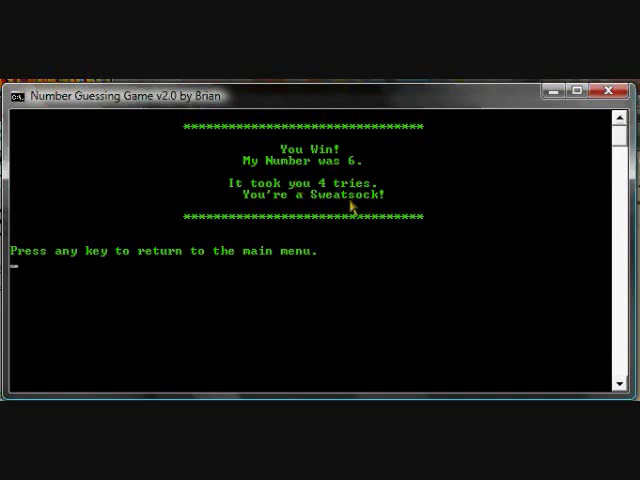
{"action": "mouse_move", "coordinate": [342, 316]}
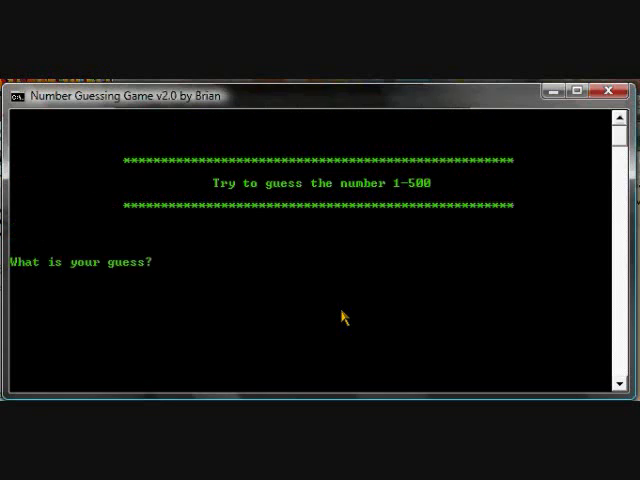
Guess 250 and 375 to bracket the Medium number between 250 and 375.
{"action": "type", "text": "250"}
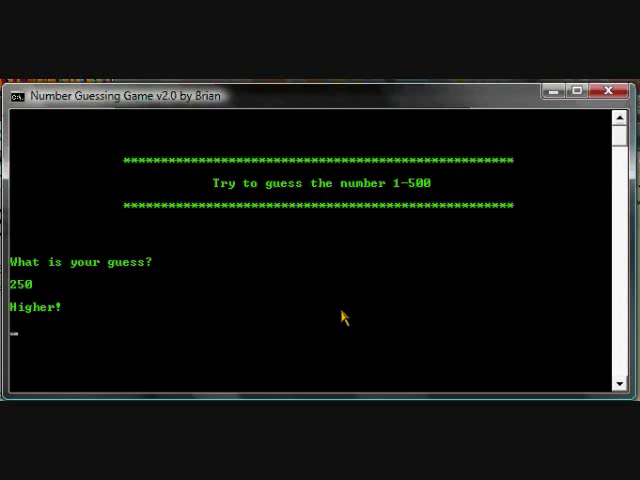
{"action": "type", "text": "375"}
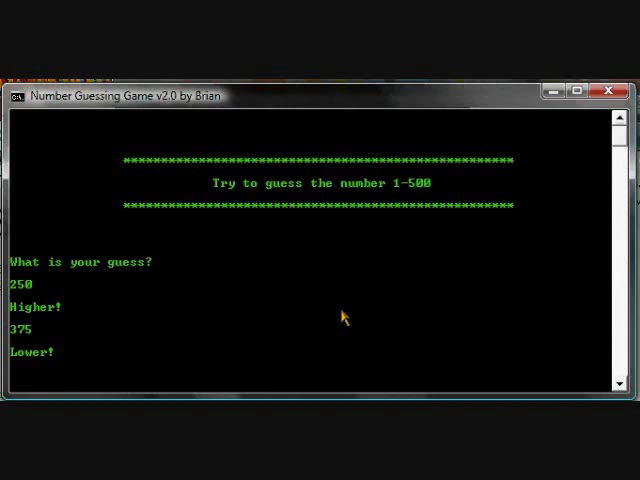
{"action": "type", "text": "3"}
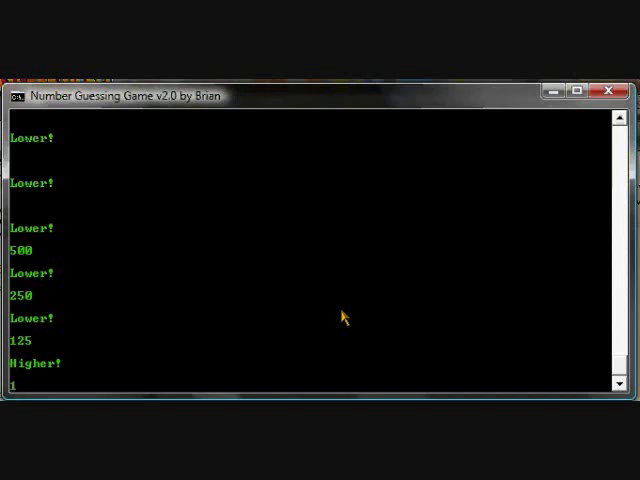
Guess 150 and onward to find 183, then return to the main menu.
{"action": "key", "text": "enter"}
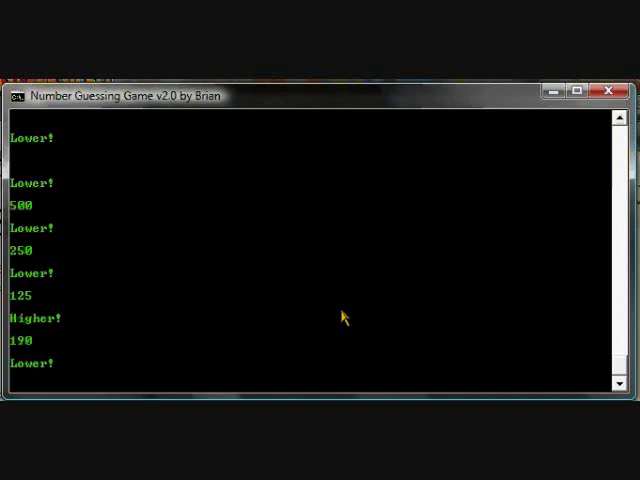
{"action": "type", "text": "150"}
{"action": "type", "text": "175"}
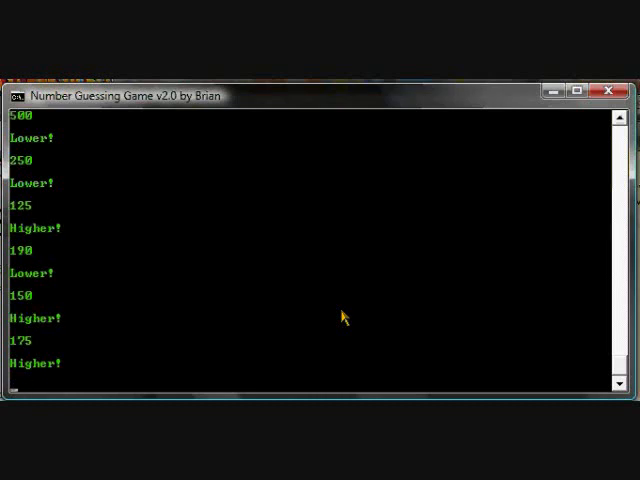
{"action": "type", "text": "18"}
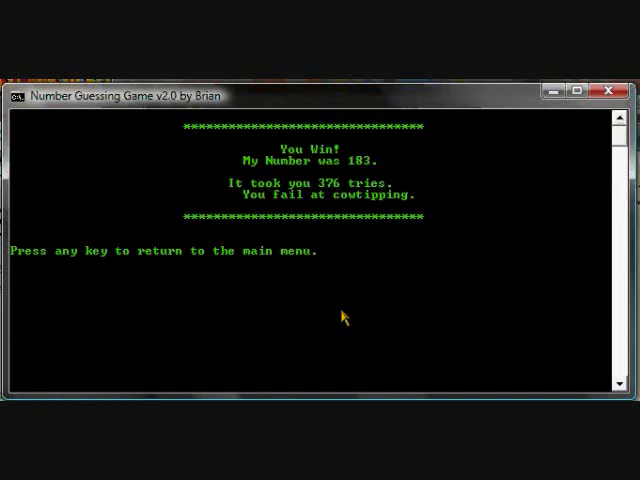
{"action": "key", "text": "enter"}
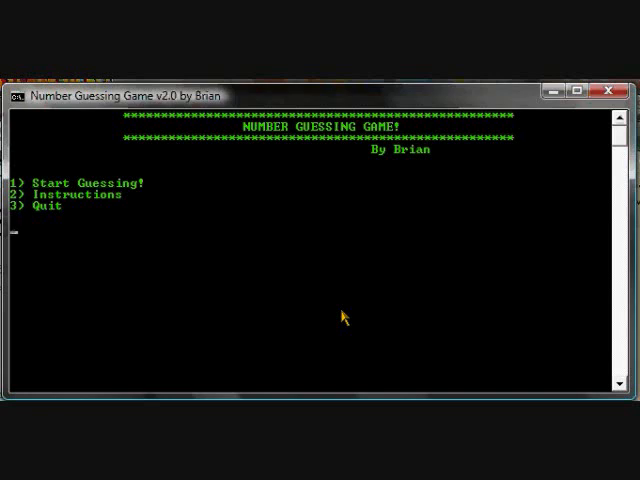